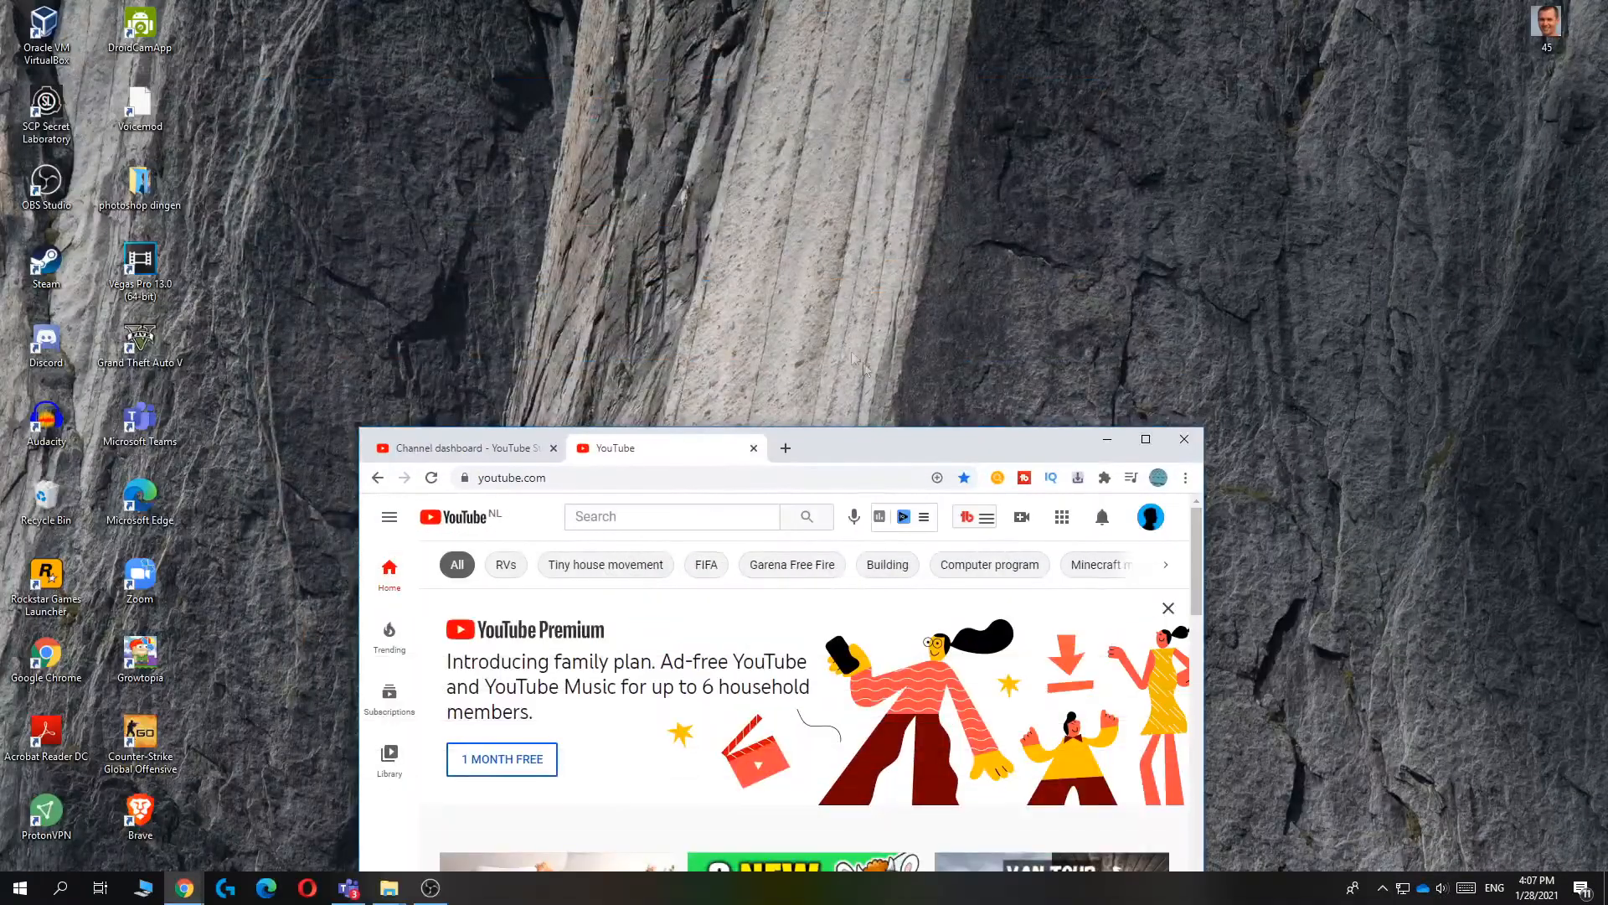
Show YouTube's full https address in maximized Chrome, then minimize the browser to the desktop
left_click(1145, 439)
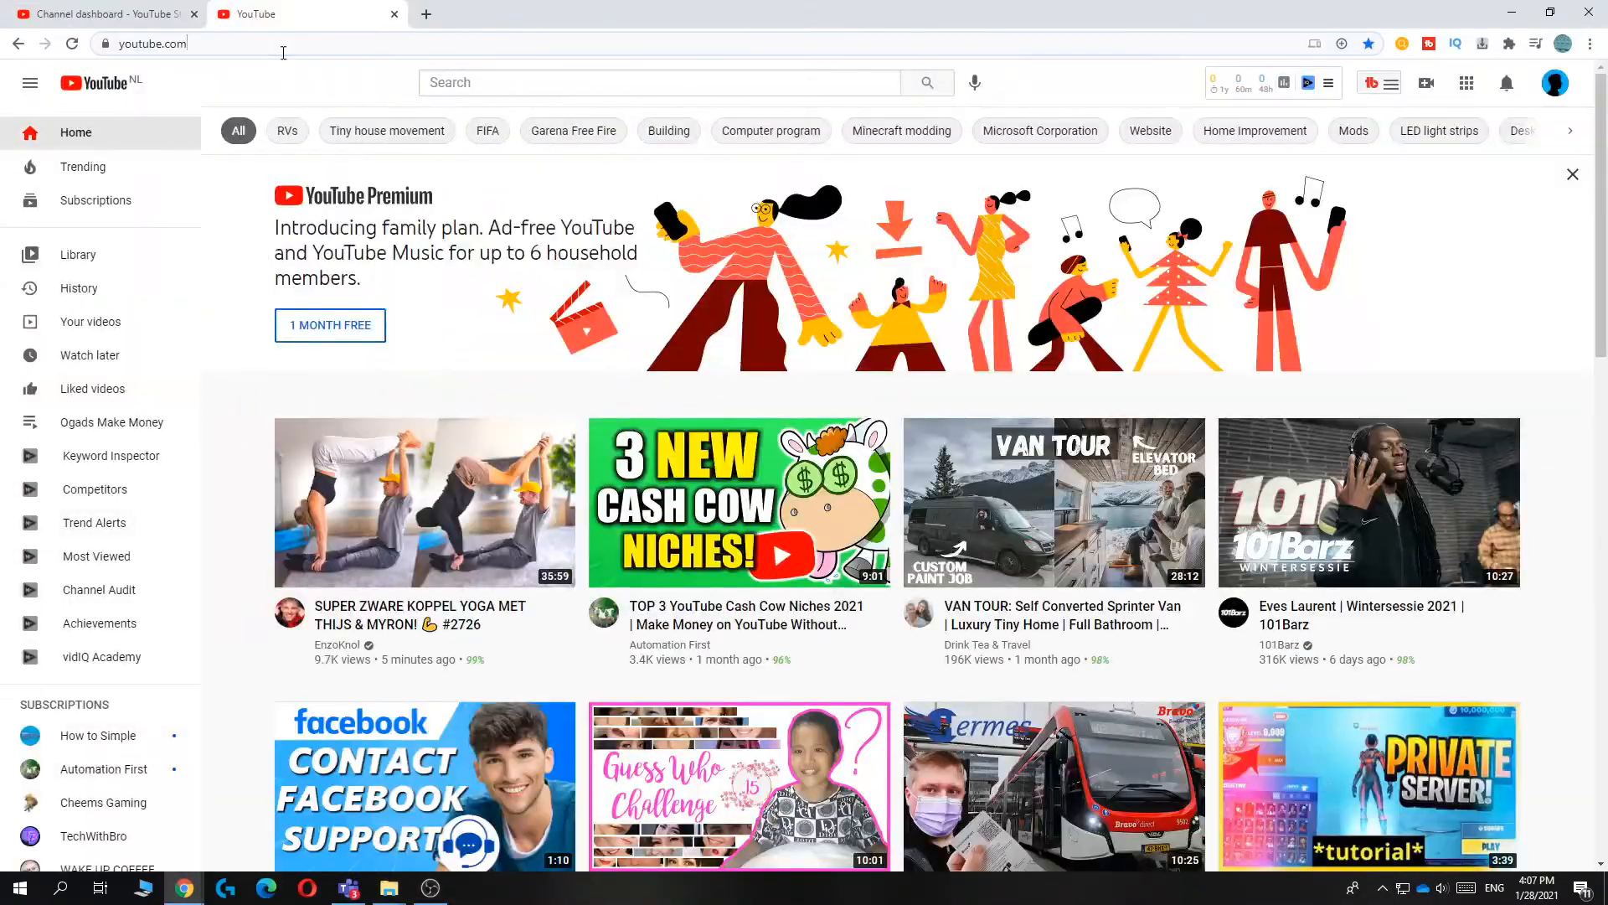
left_click(168, 44)
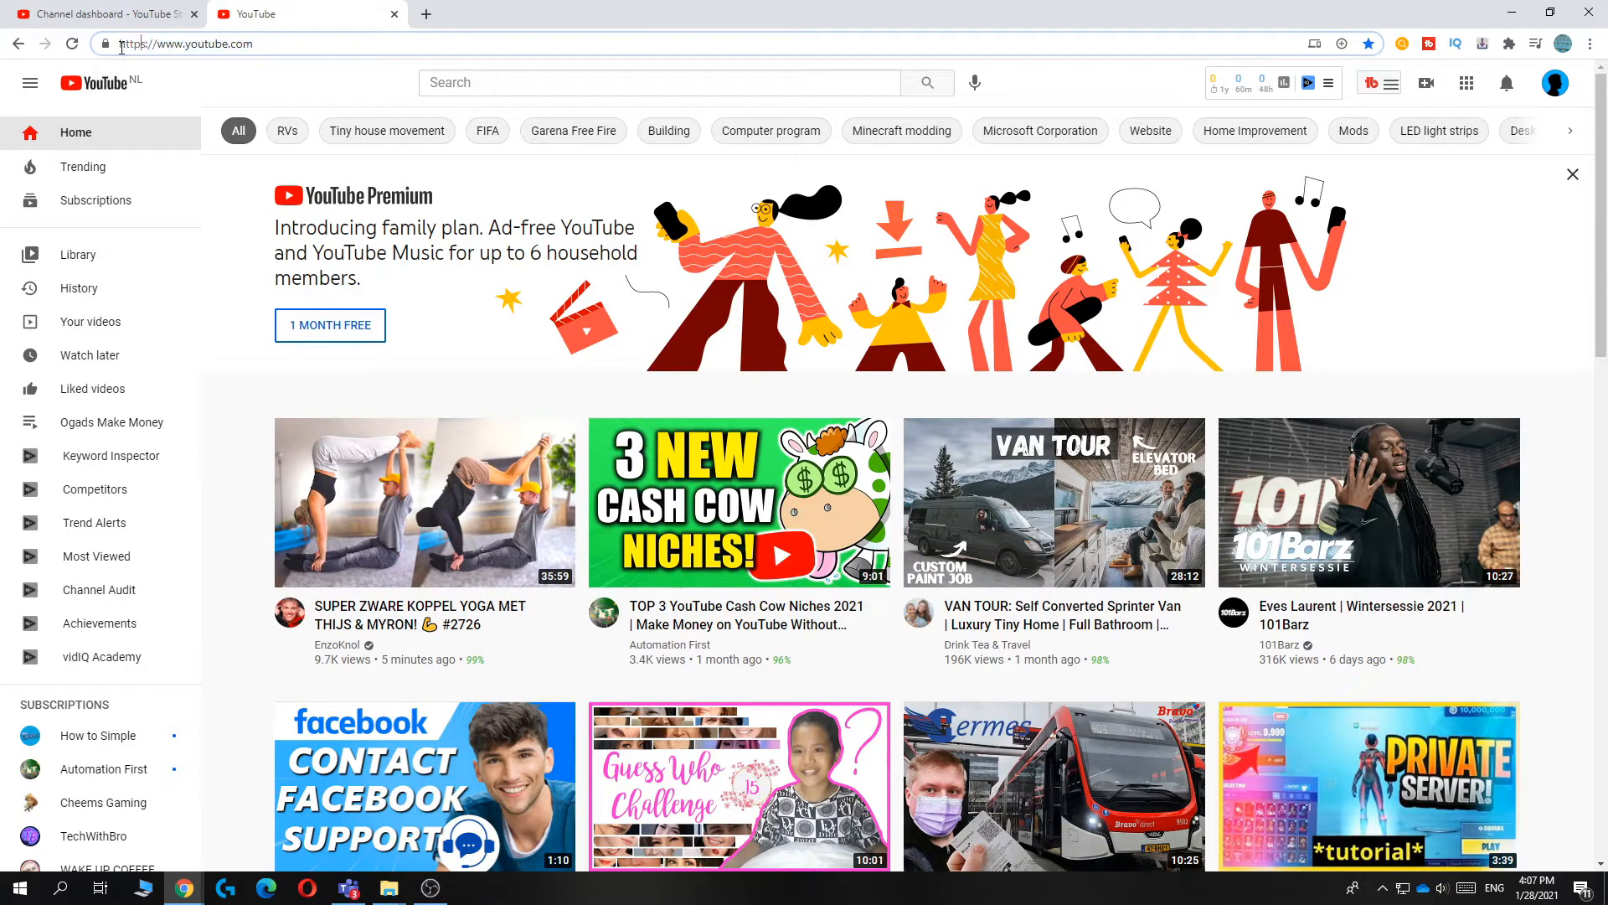
left_click(151, 43)
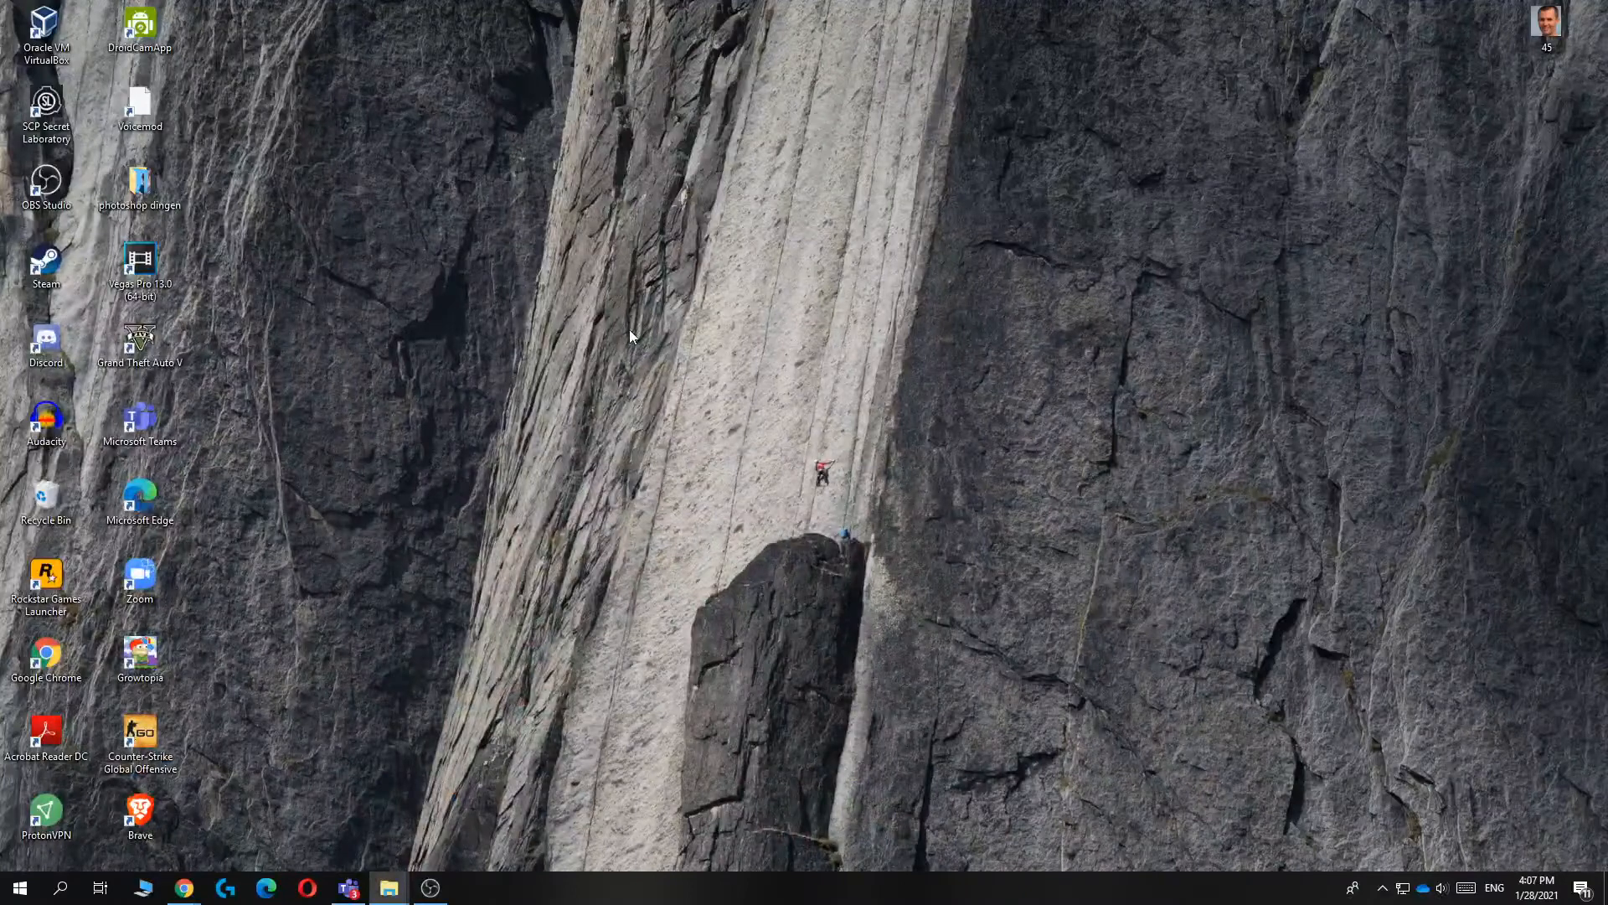
right_click(630, 335)
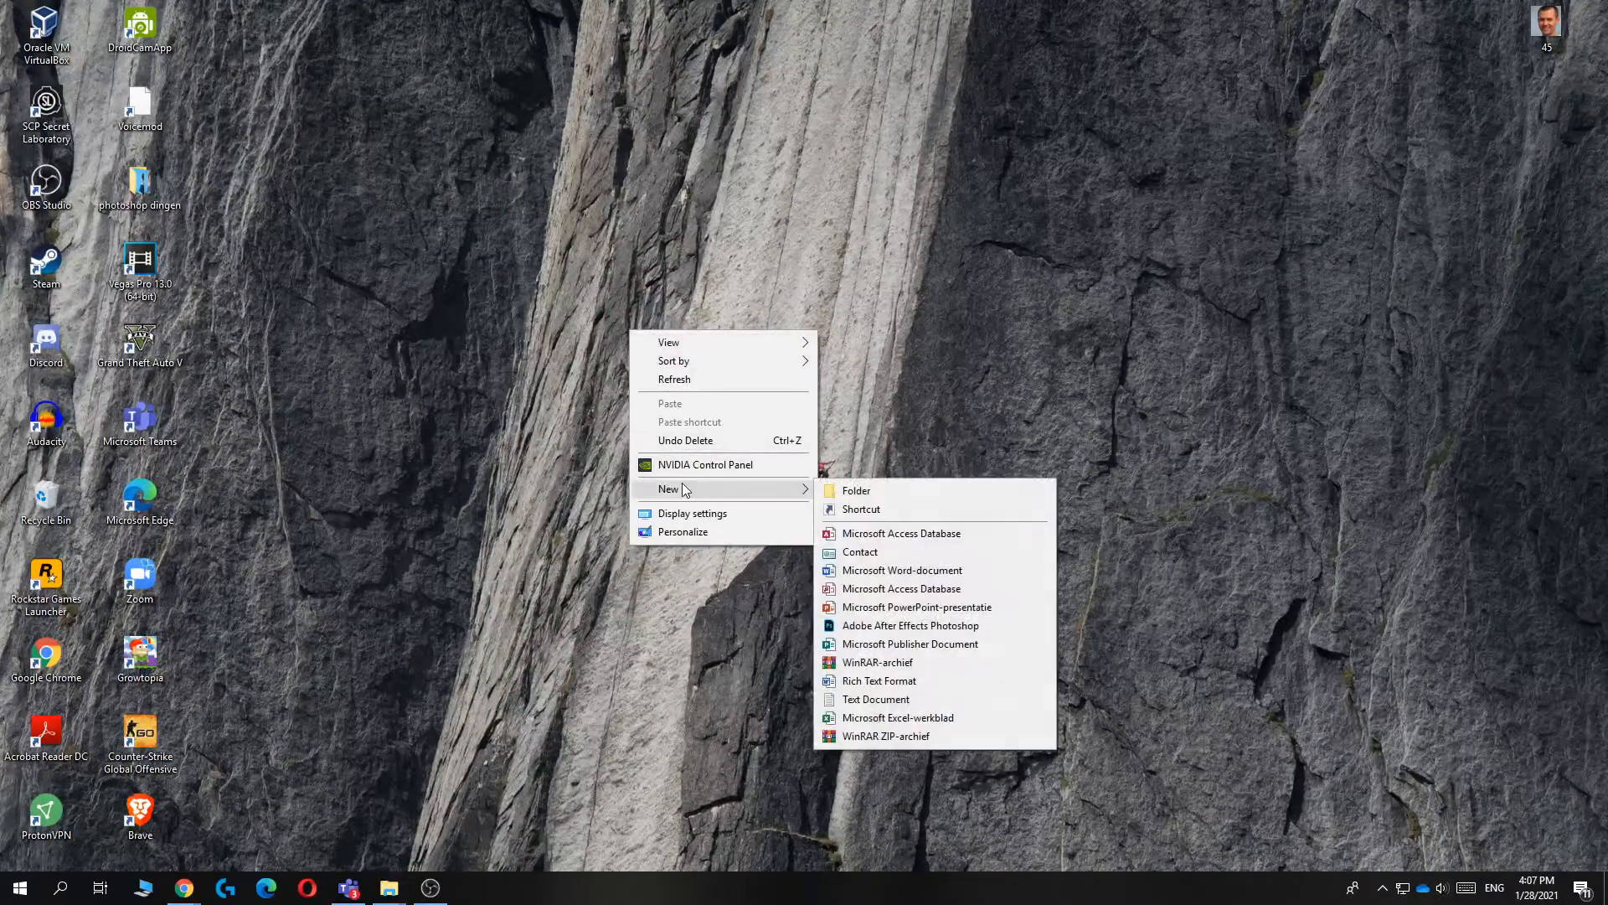
left_click(861, 509)
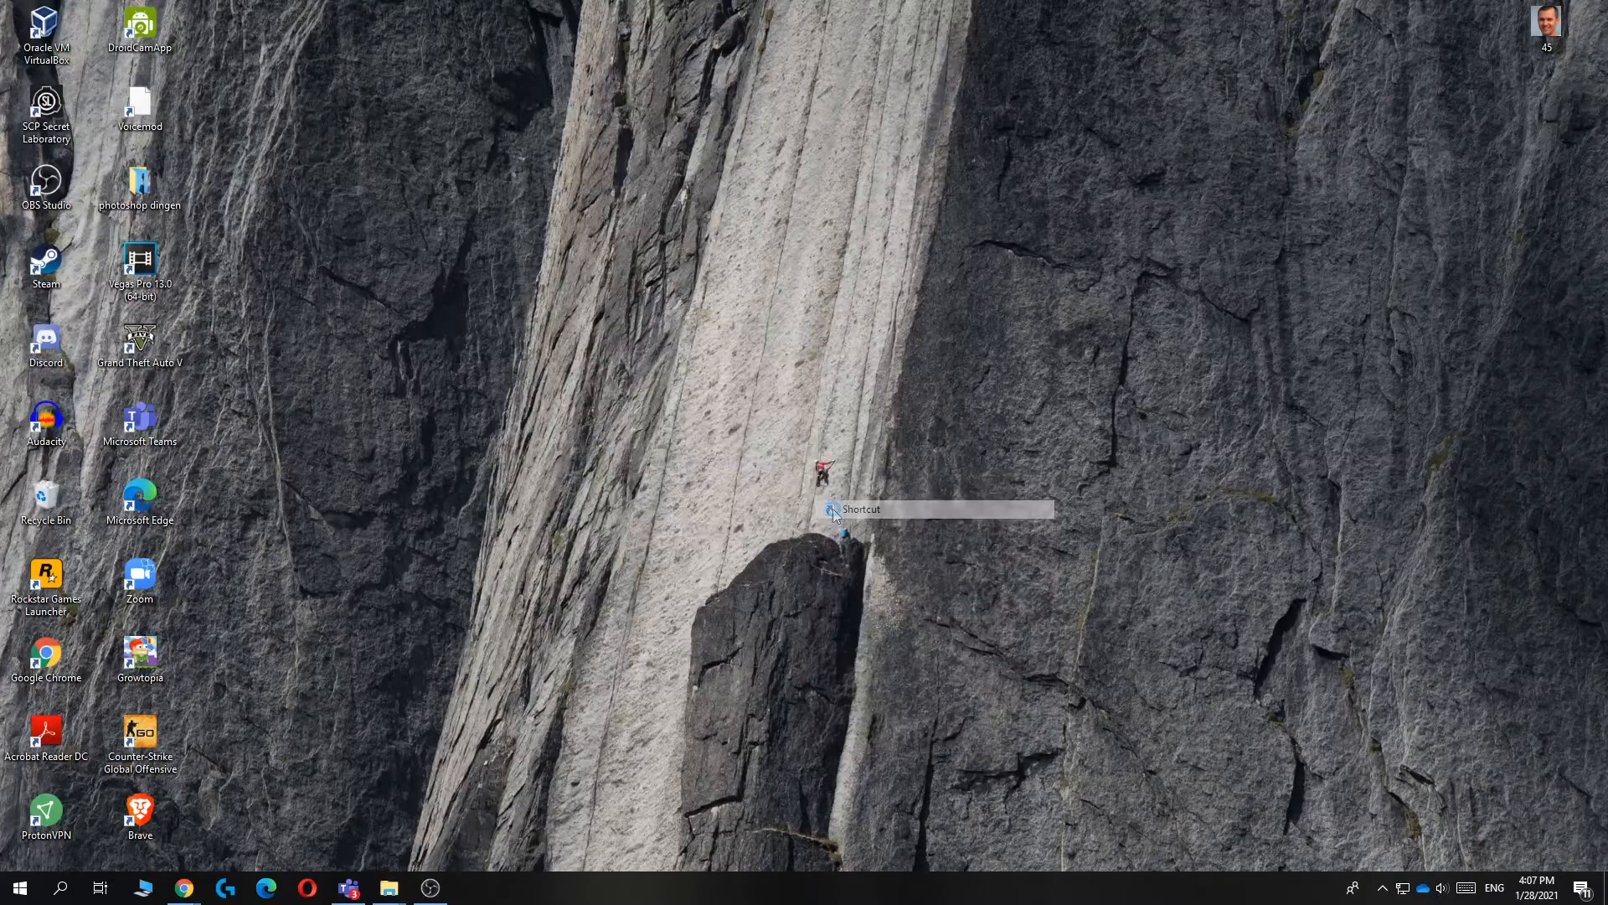
type("https://www.youtube.com/")
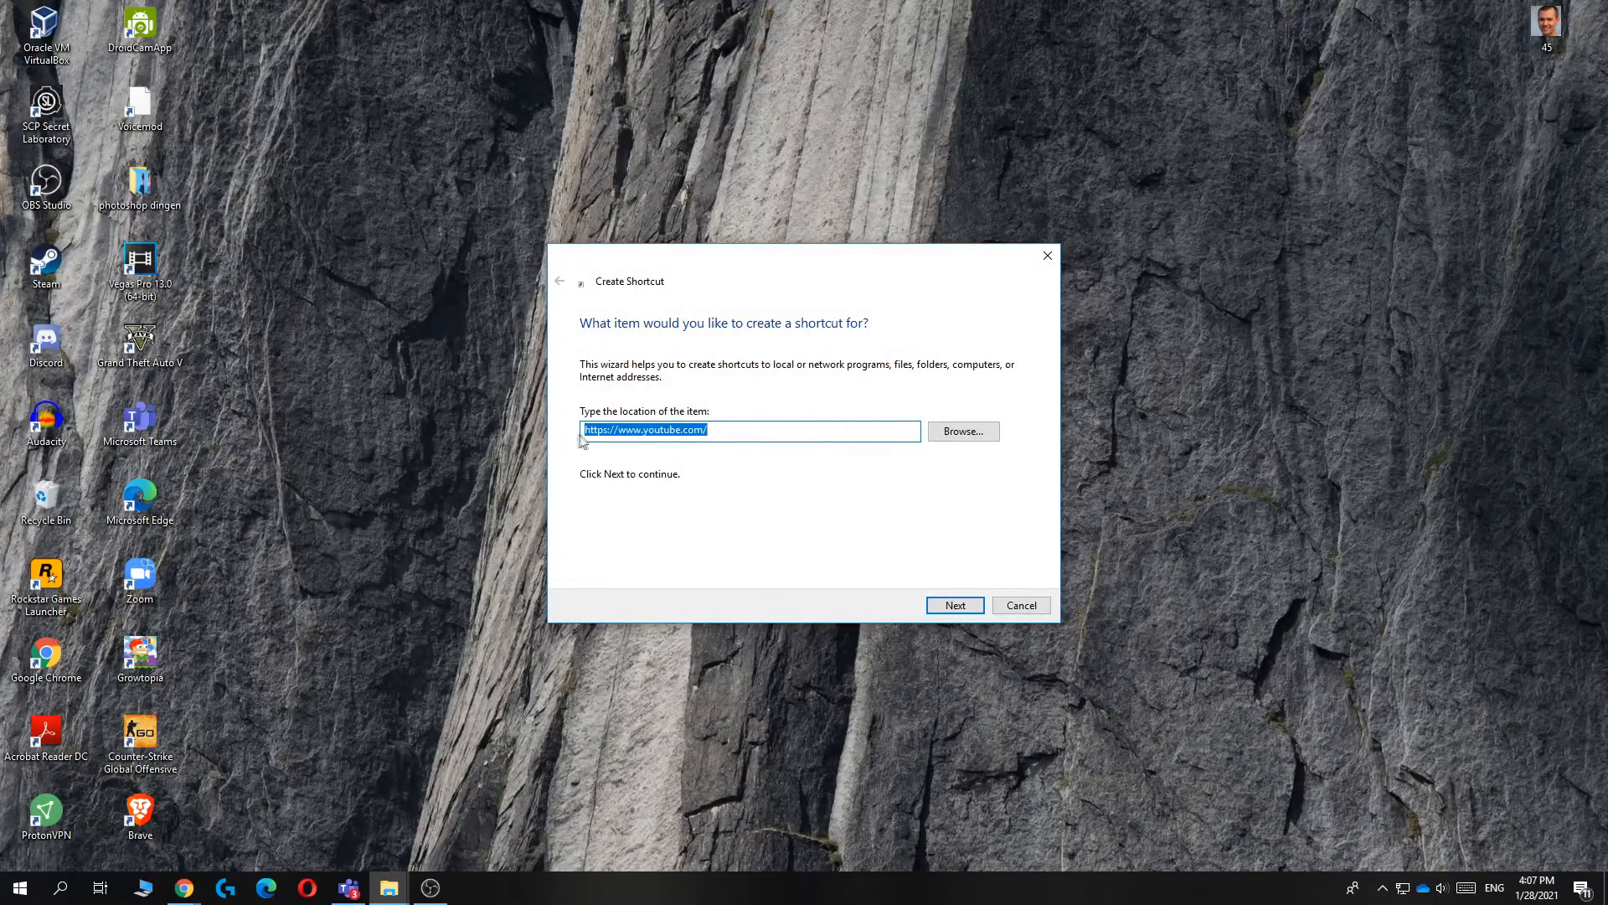
Name the shortcut 'YoutuBe' and finish the wizard so it appears on the desktop
left_click(645, 429)
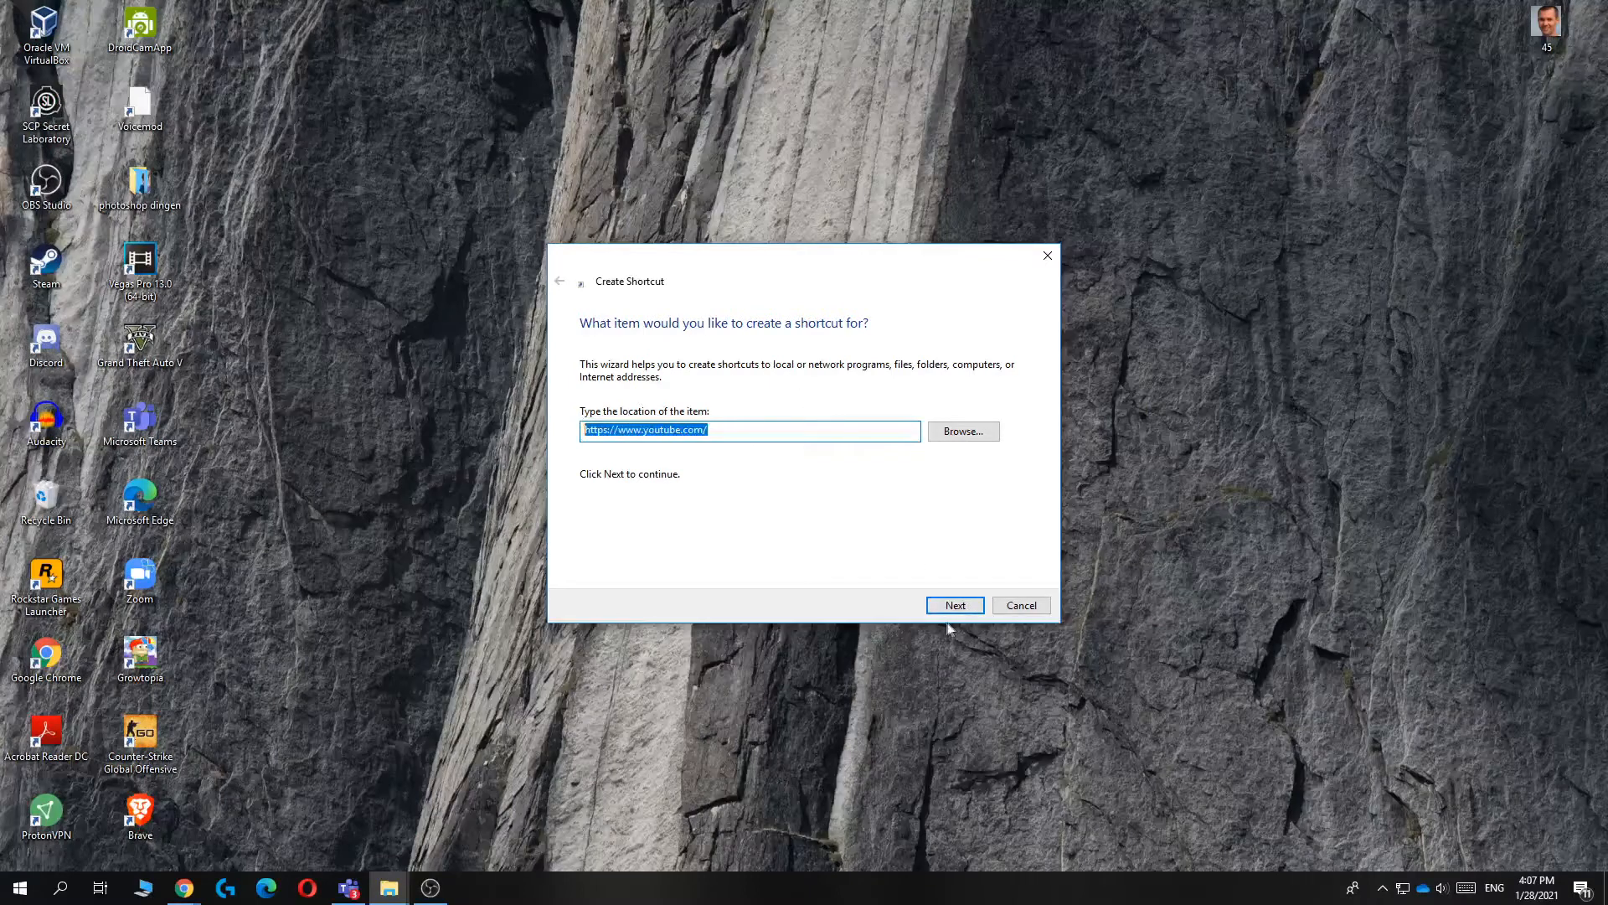
left_click(955, 604)
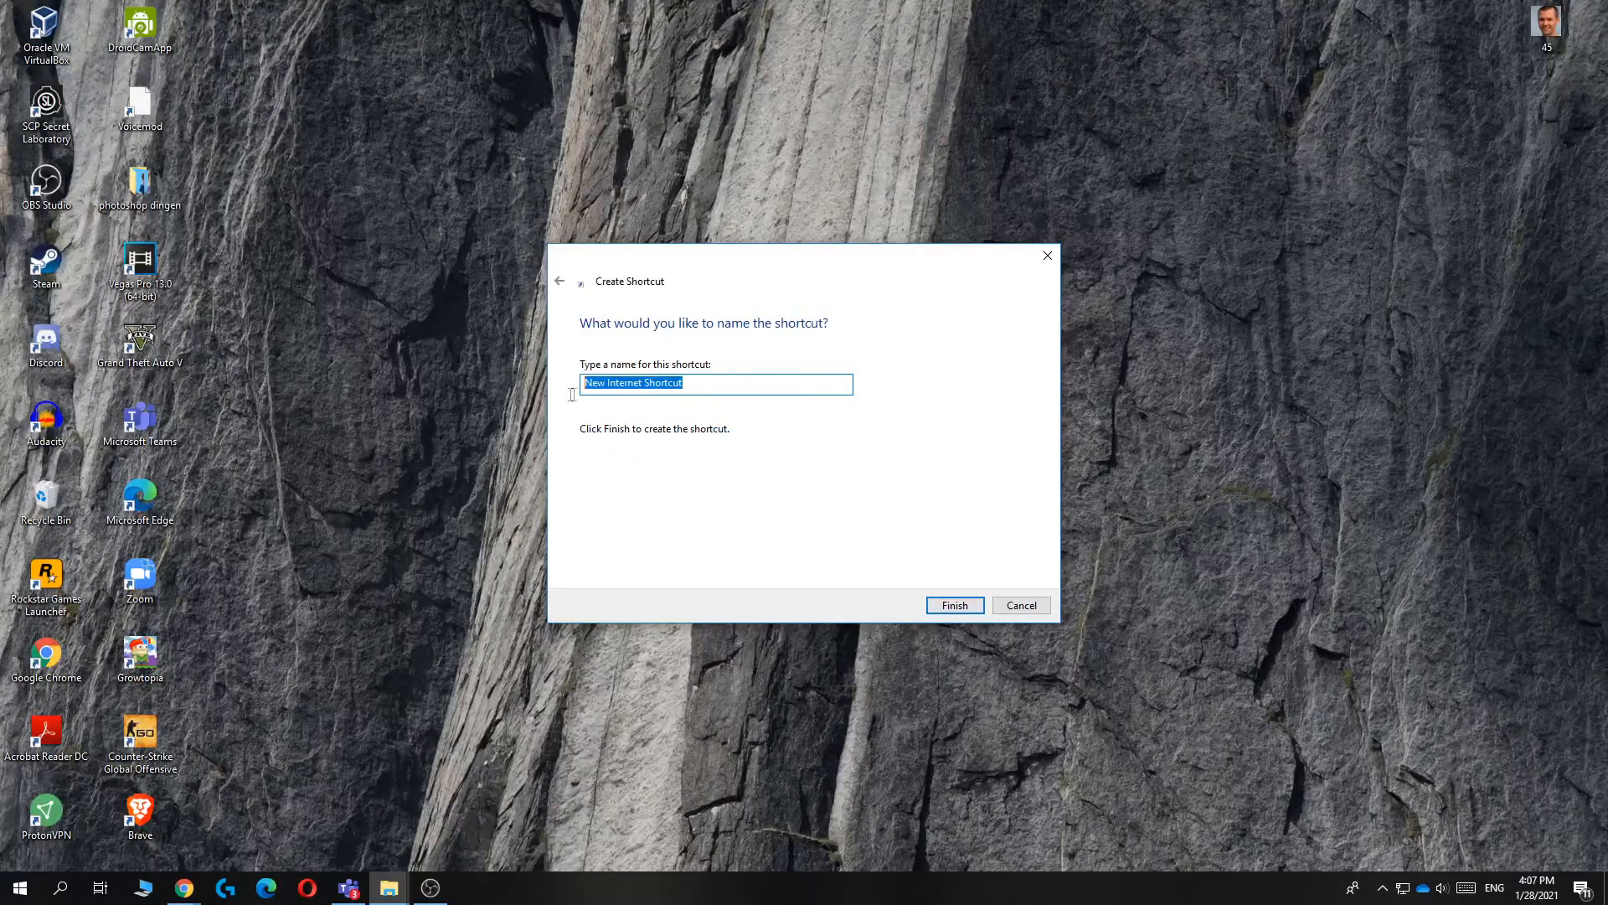
type("Youtu")
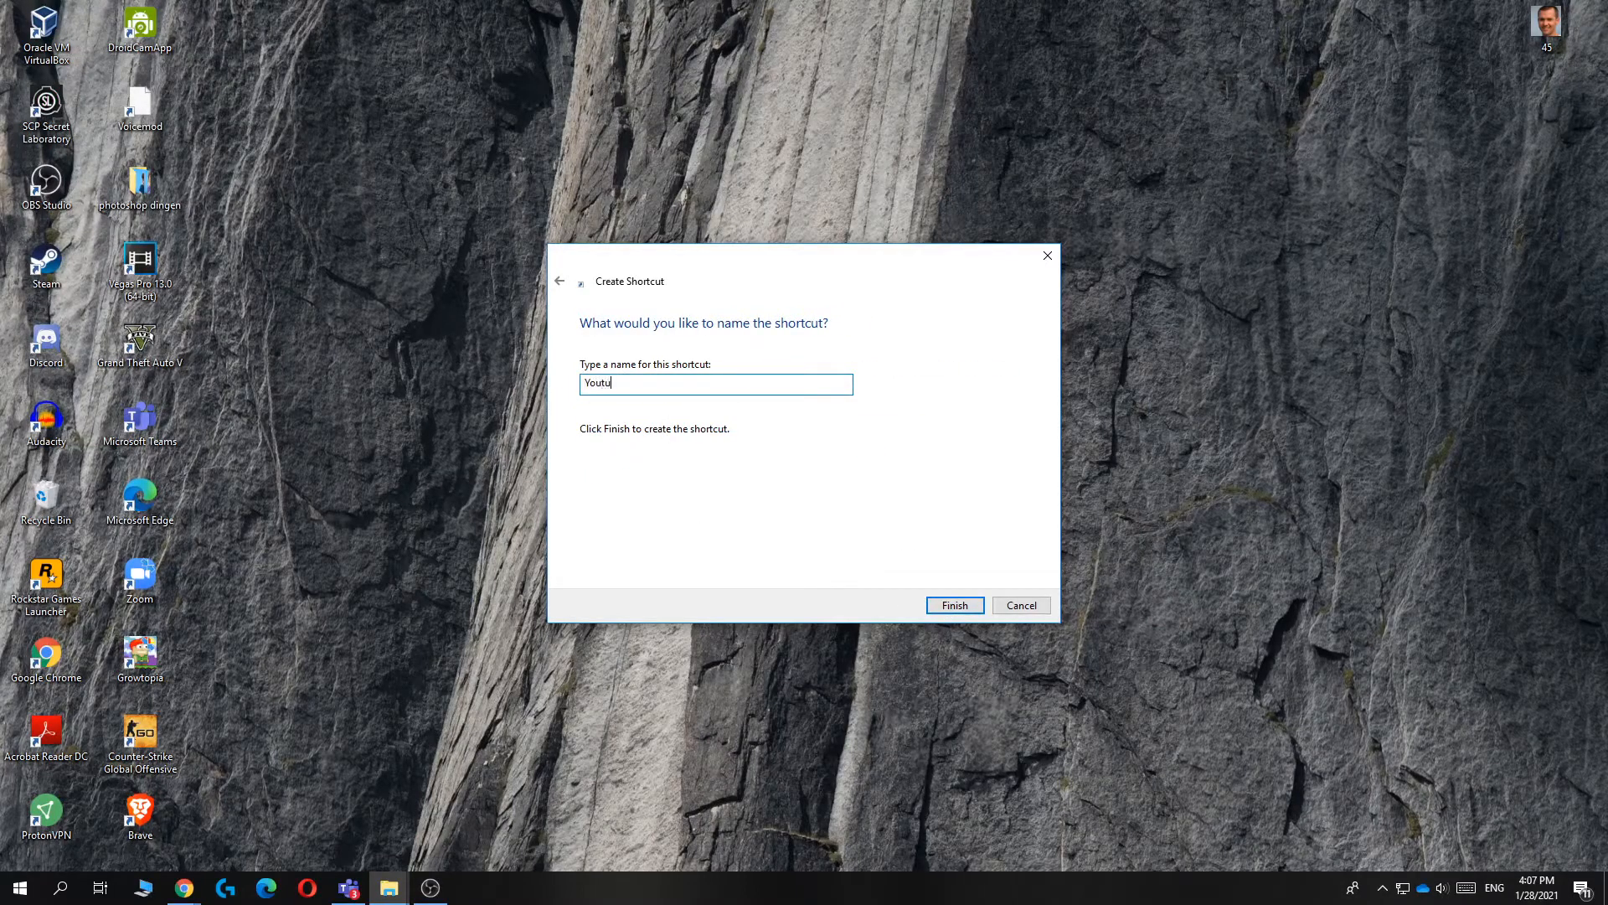
type("Be")
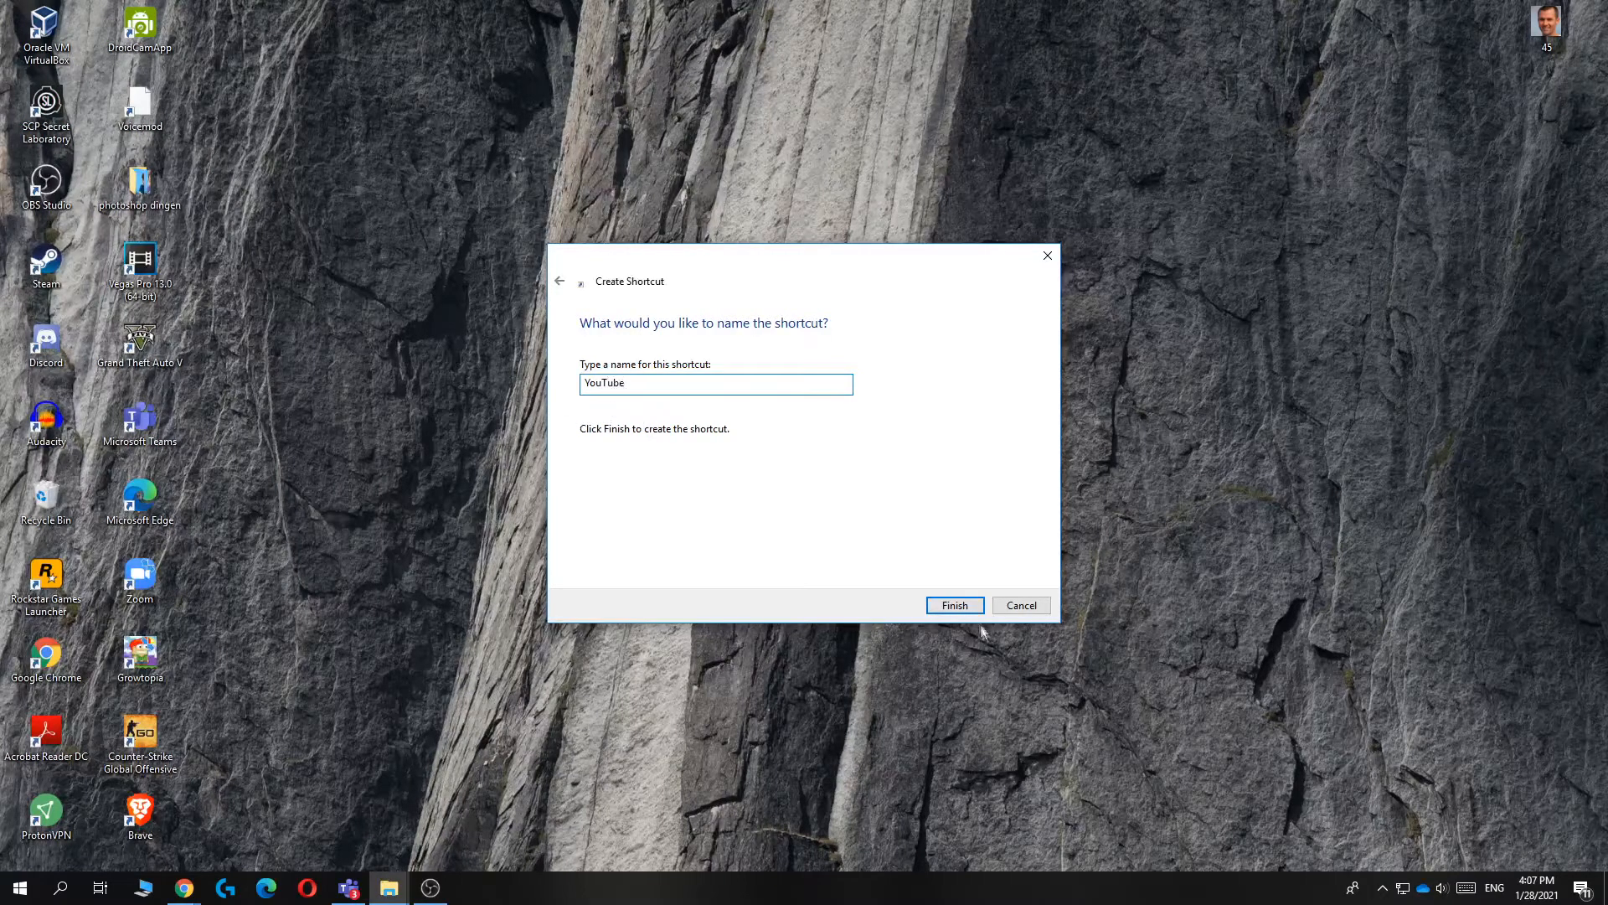
left_click(955, 605)
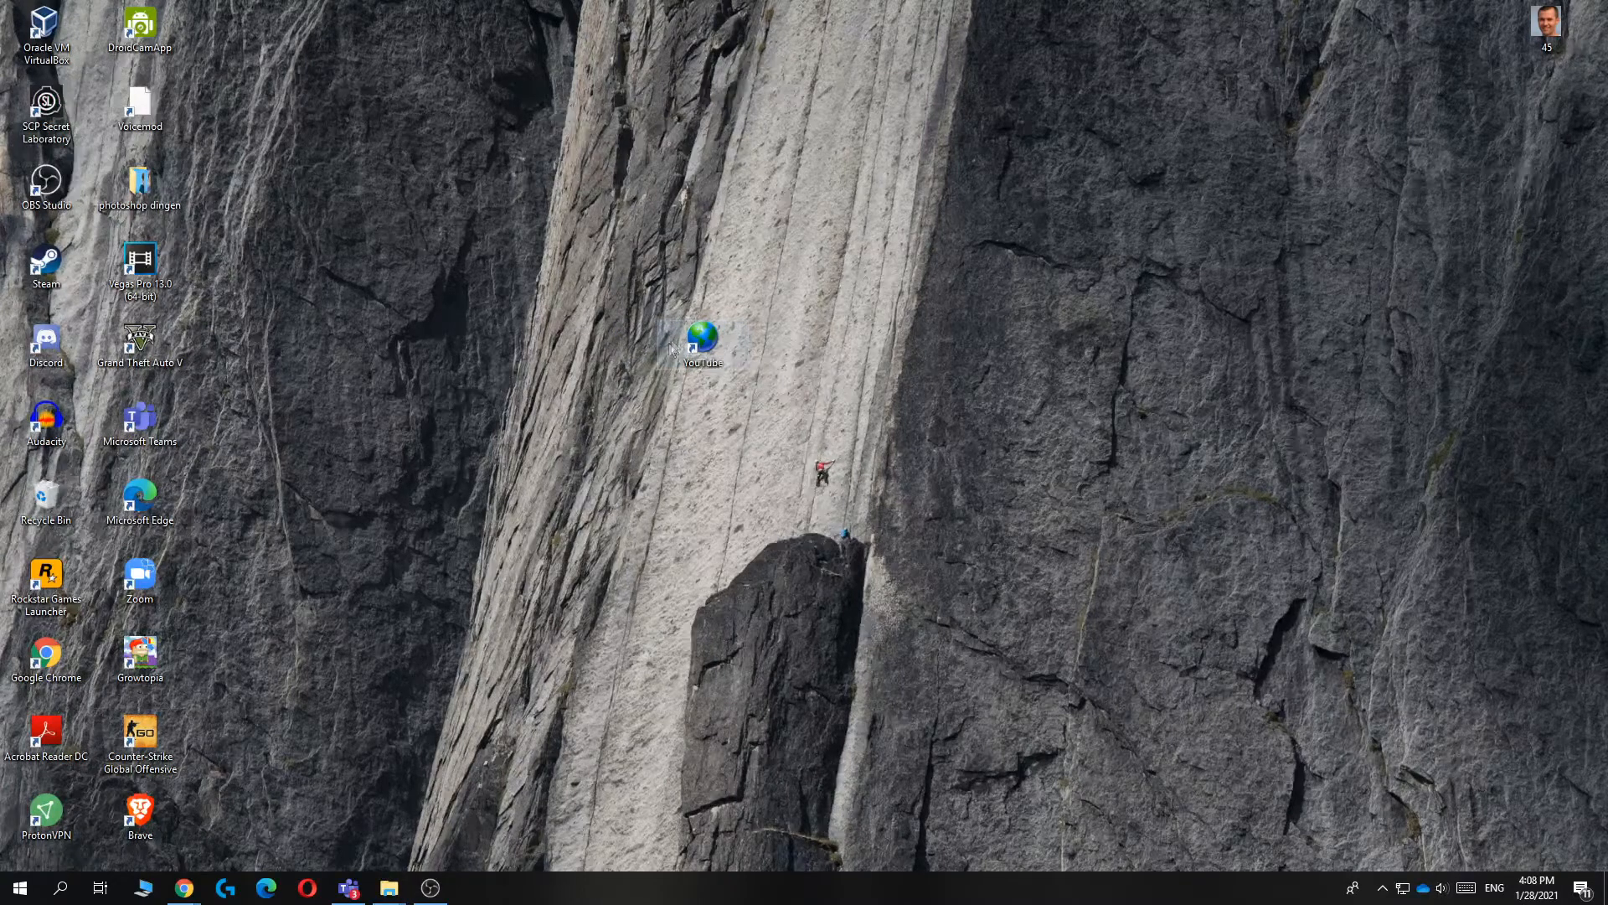
In the shortcut's Properties, change its icon to the yellow Chrome-style icon
right_click(702, 338)
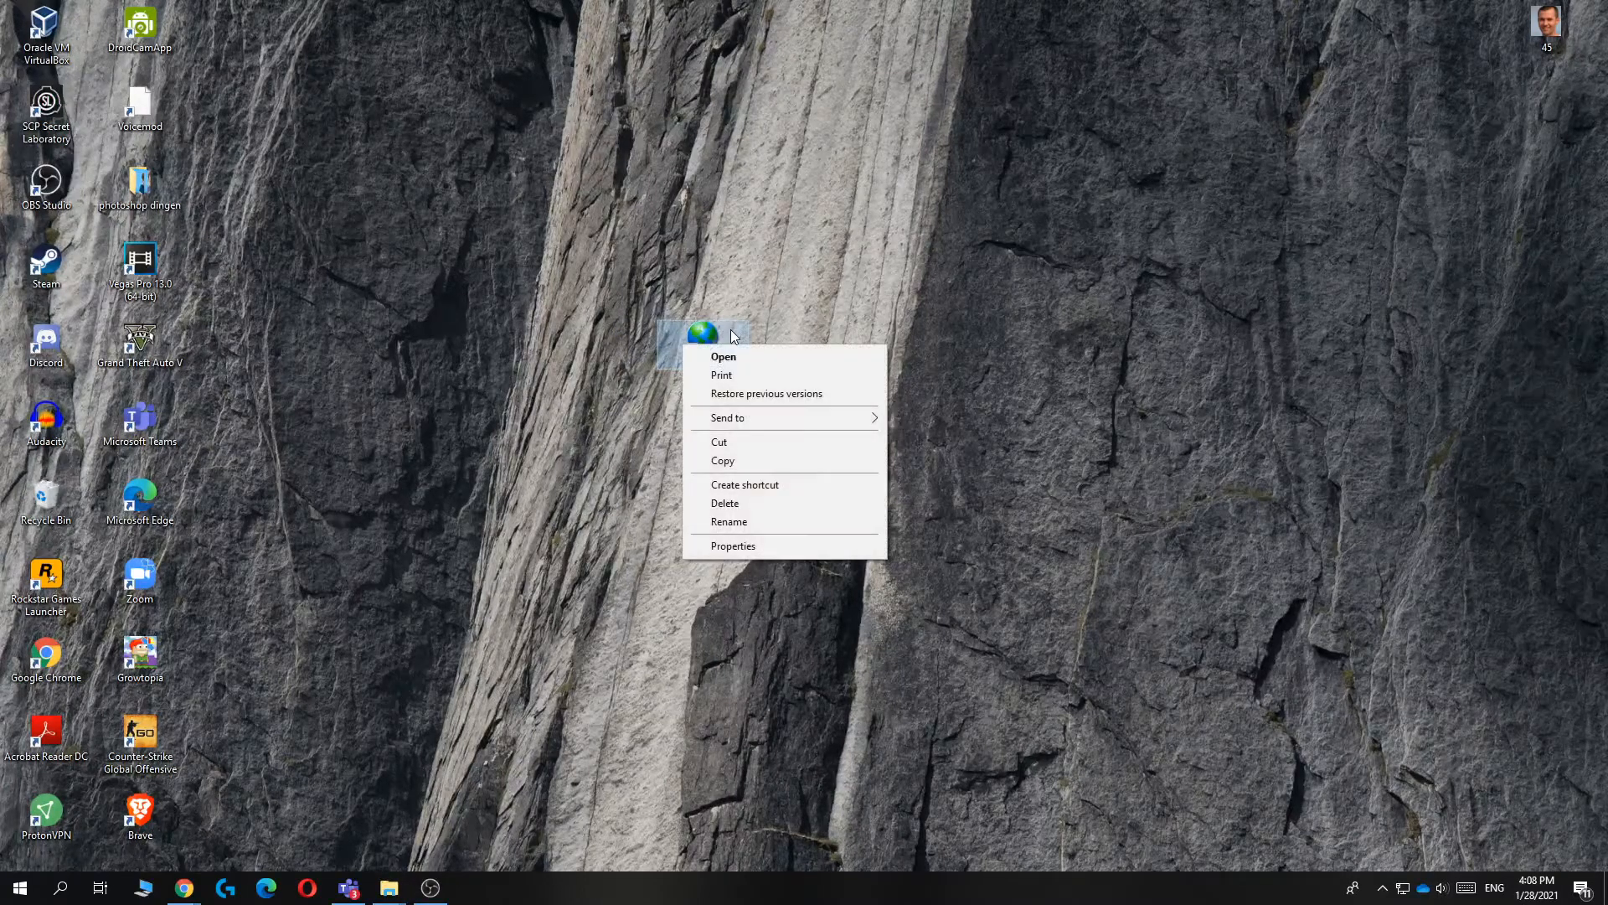
left_click(734, 546)
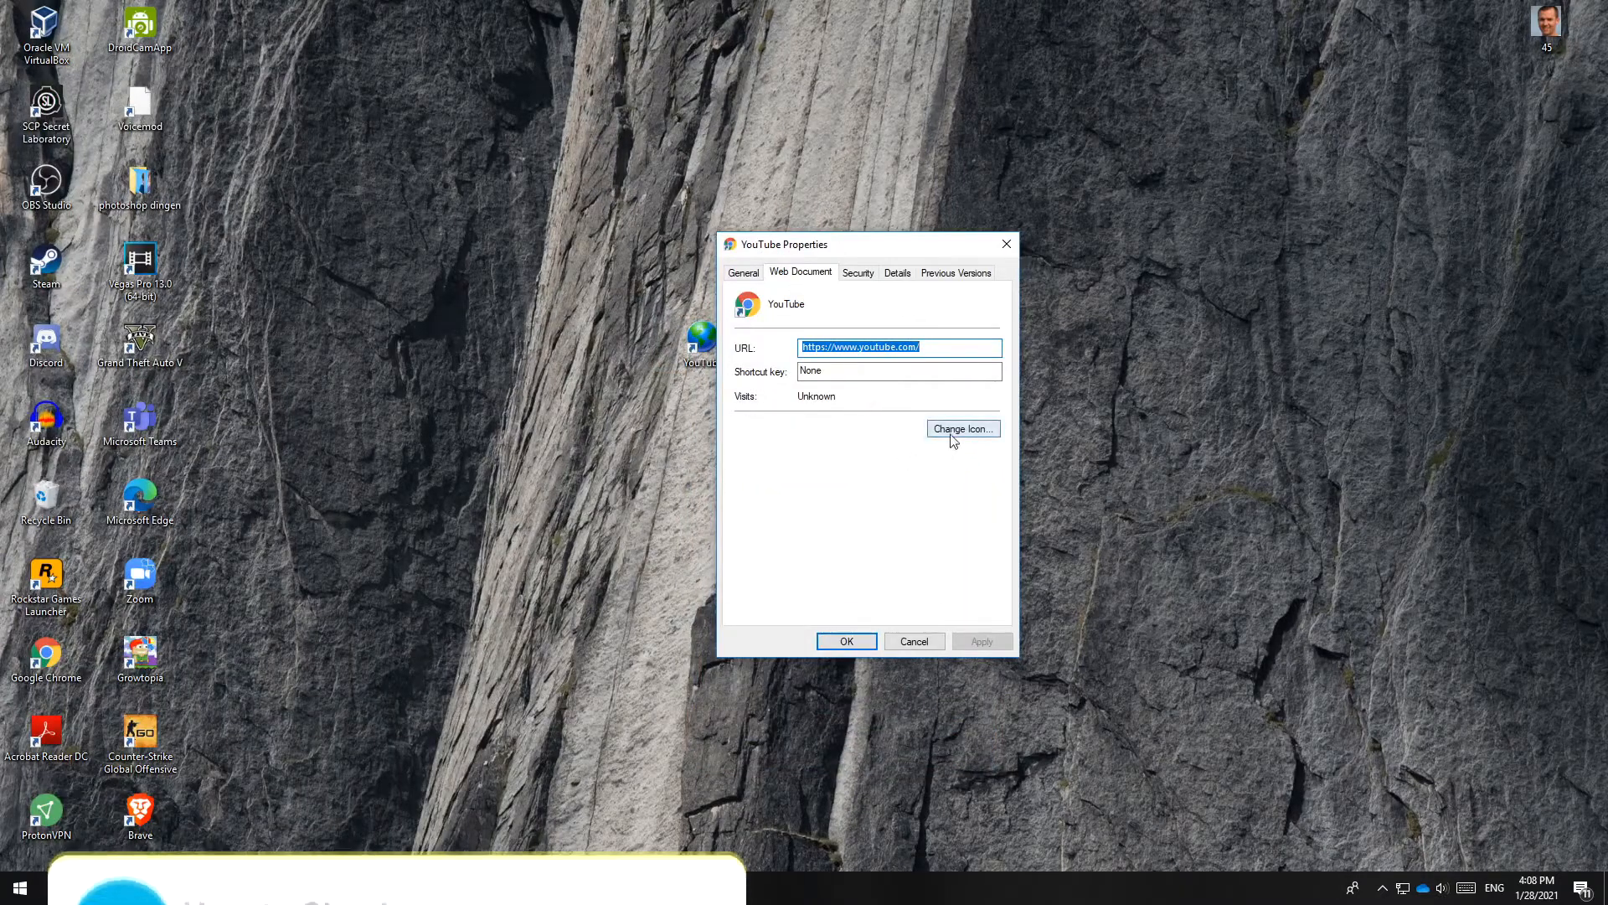
left_click(964, 429)
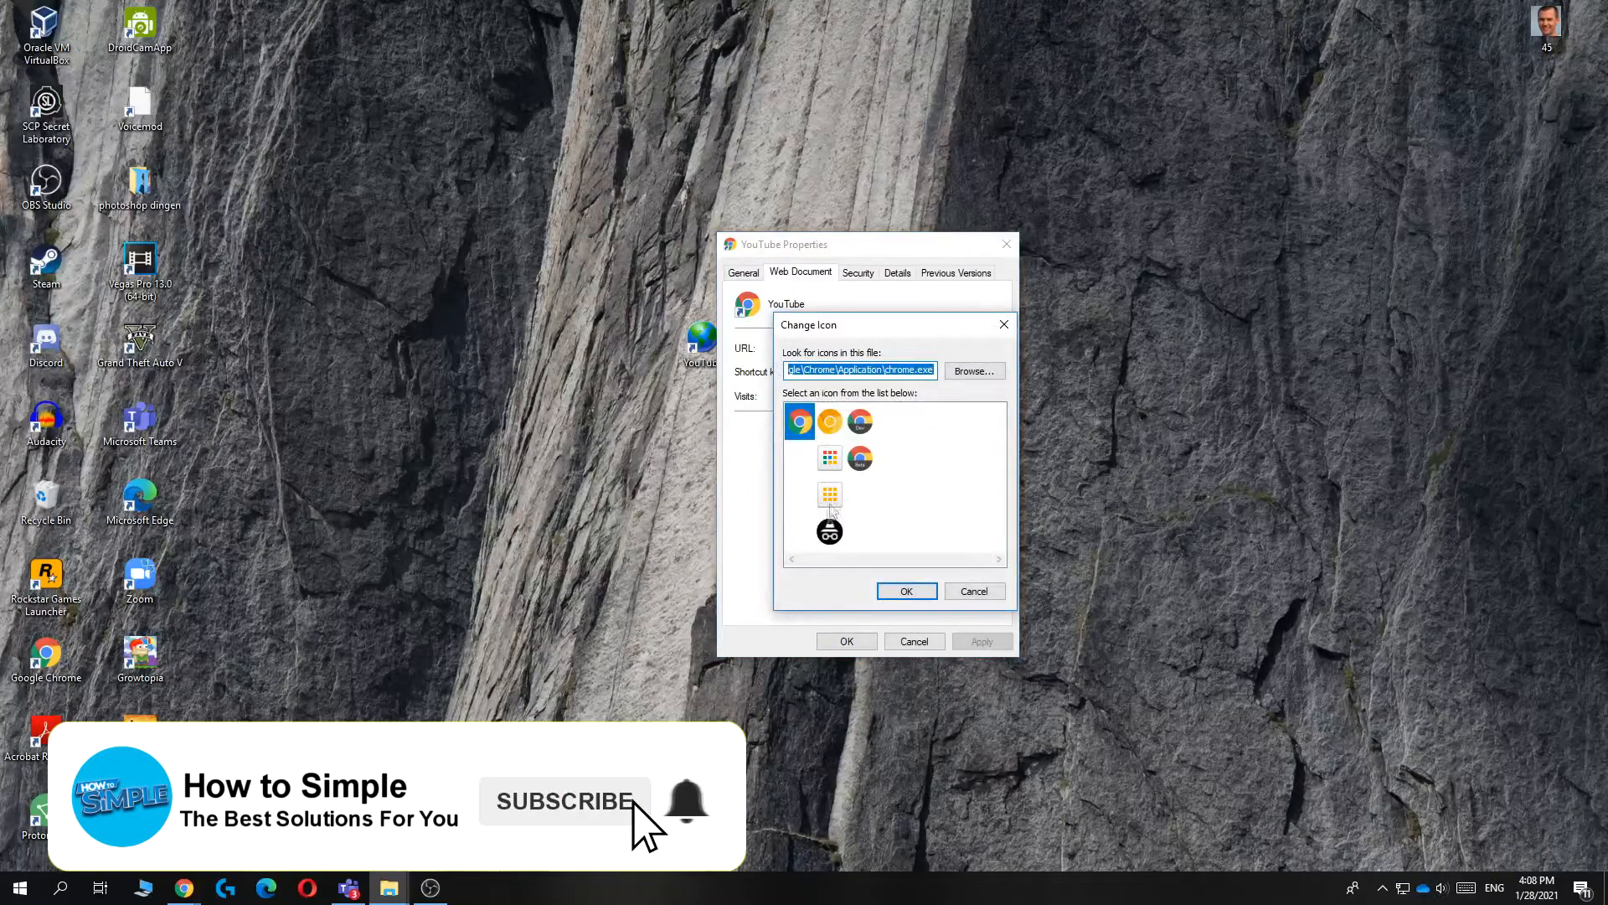
left_click(830, 423)
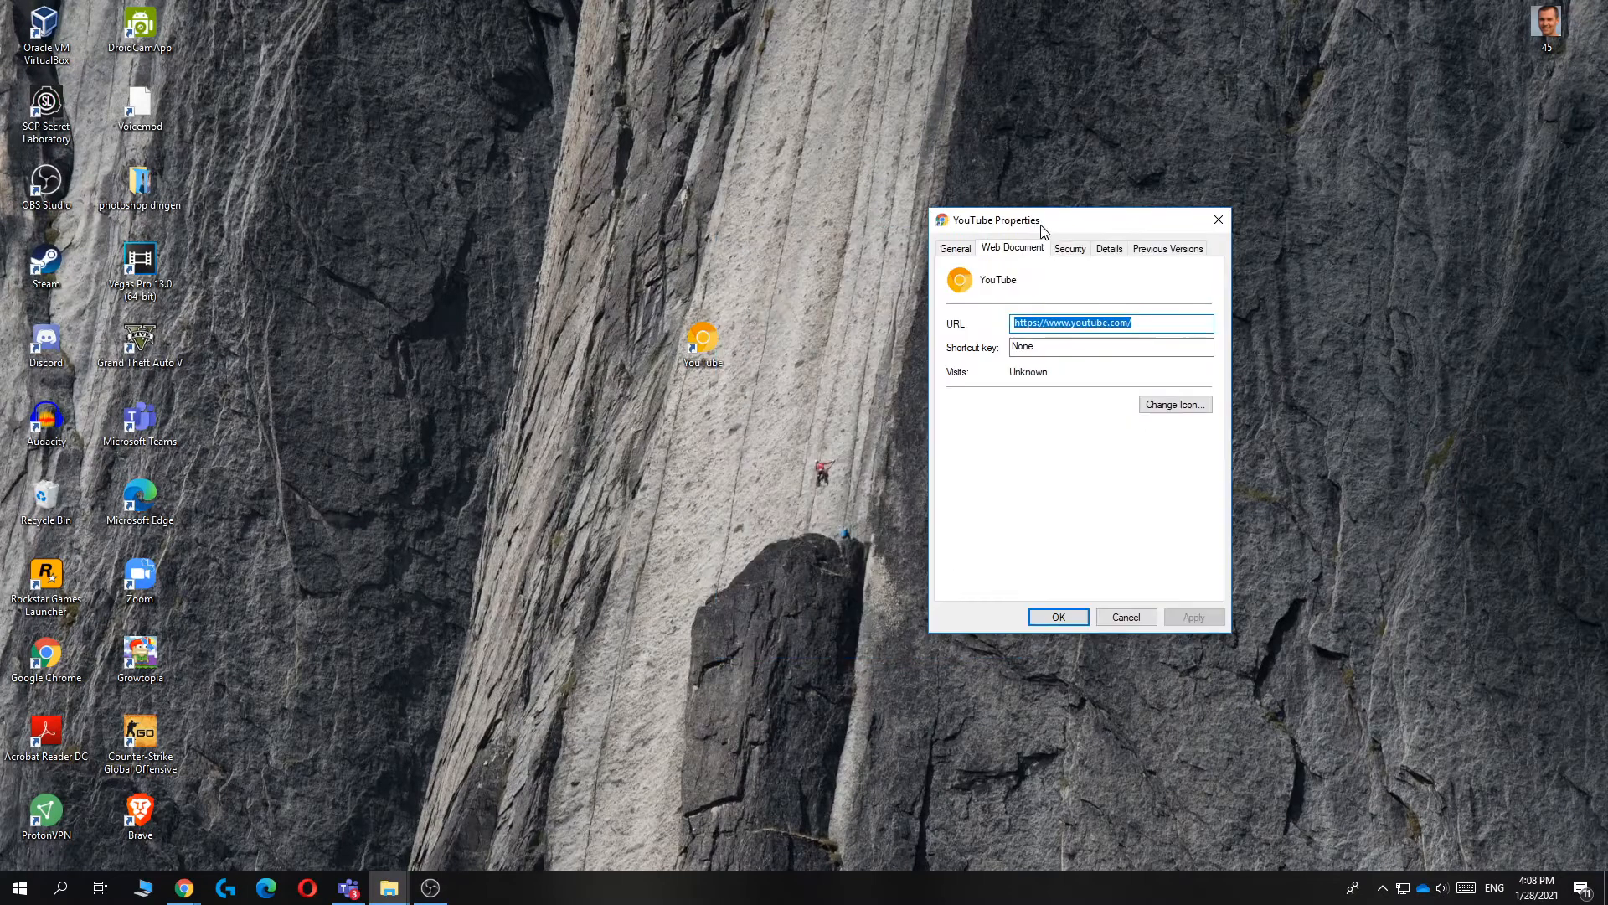
Reopen Change Icon and browse the SHELL32.dll system icon list for another icon
left_click(1174, 404)
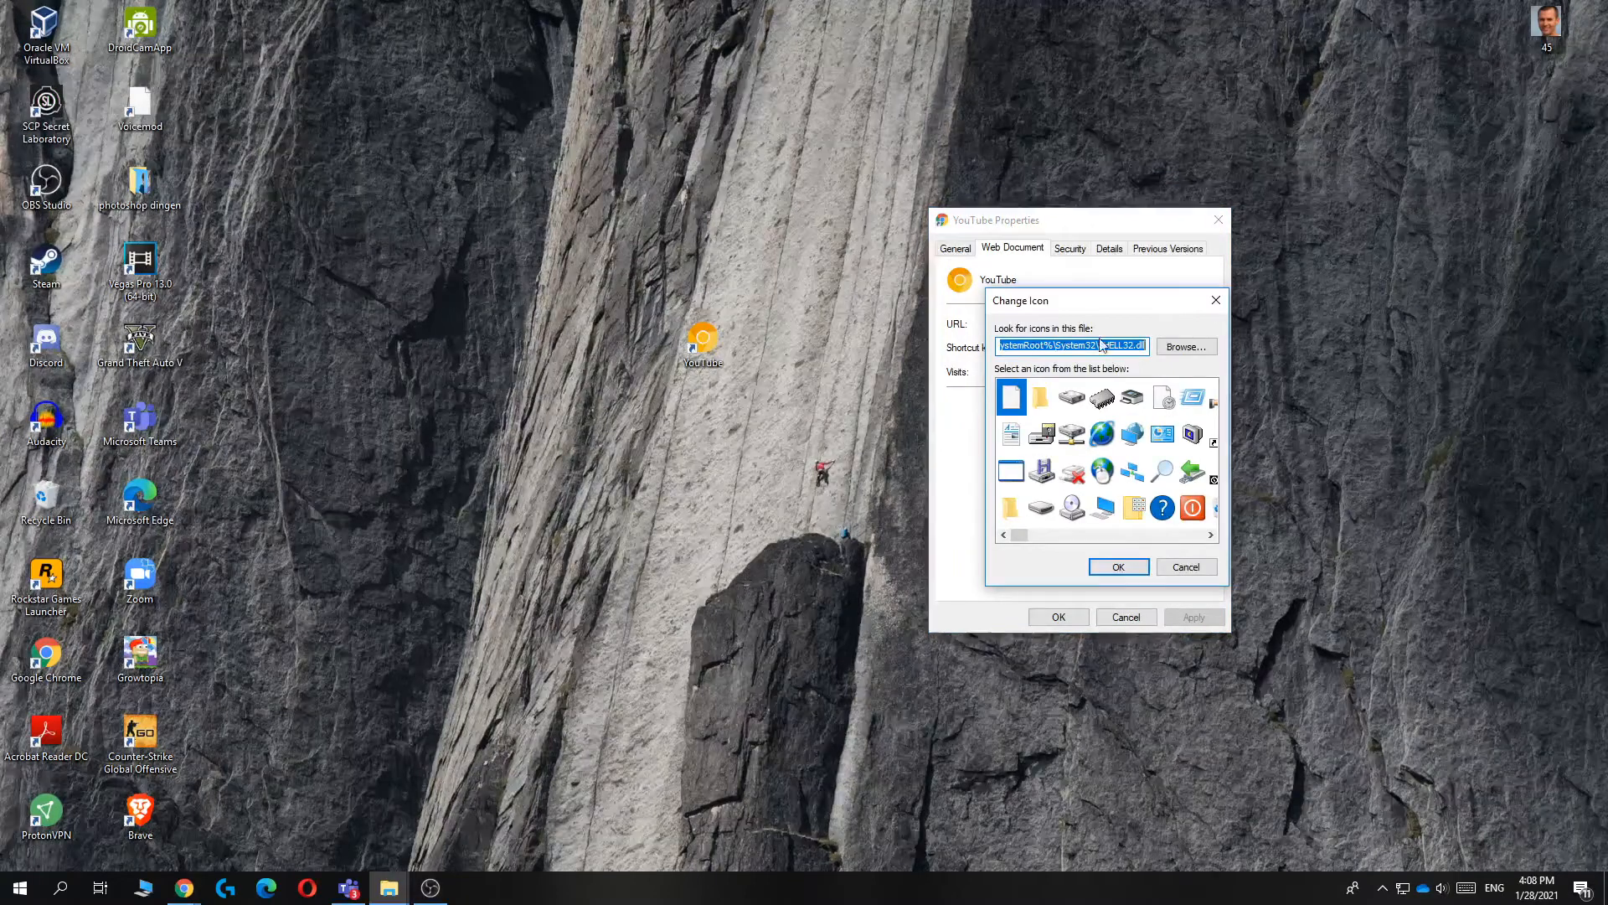
left_click_drag(1025, 535, 1087, 534)
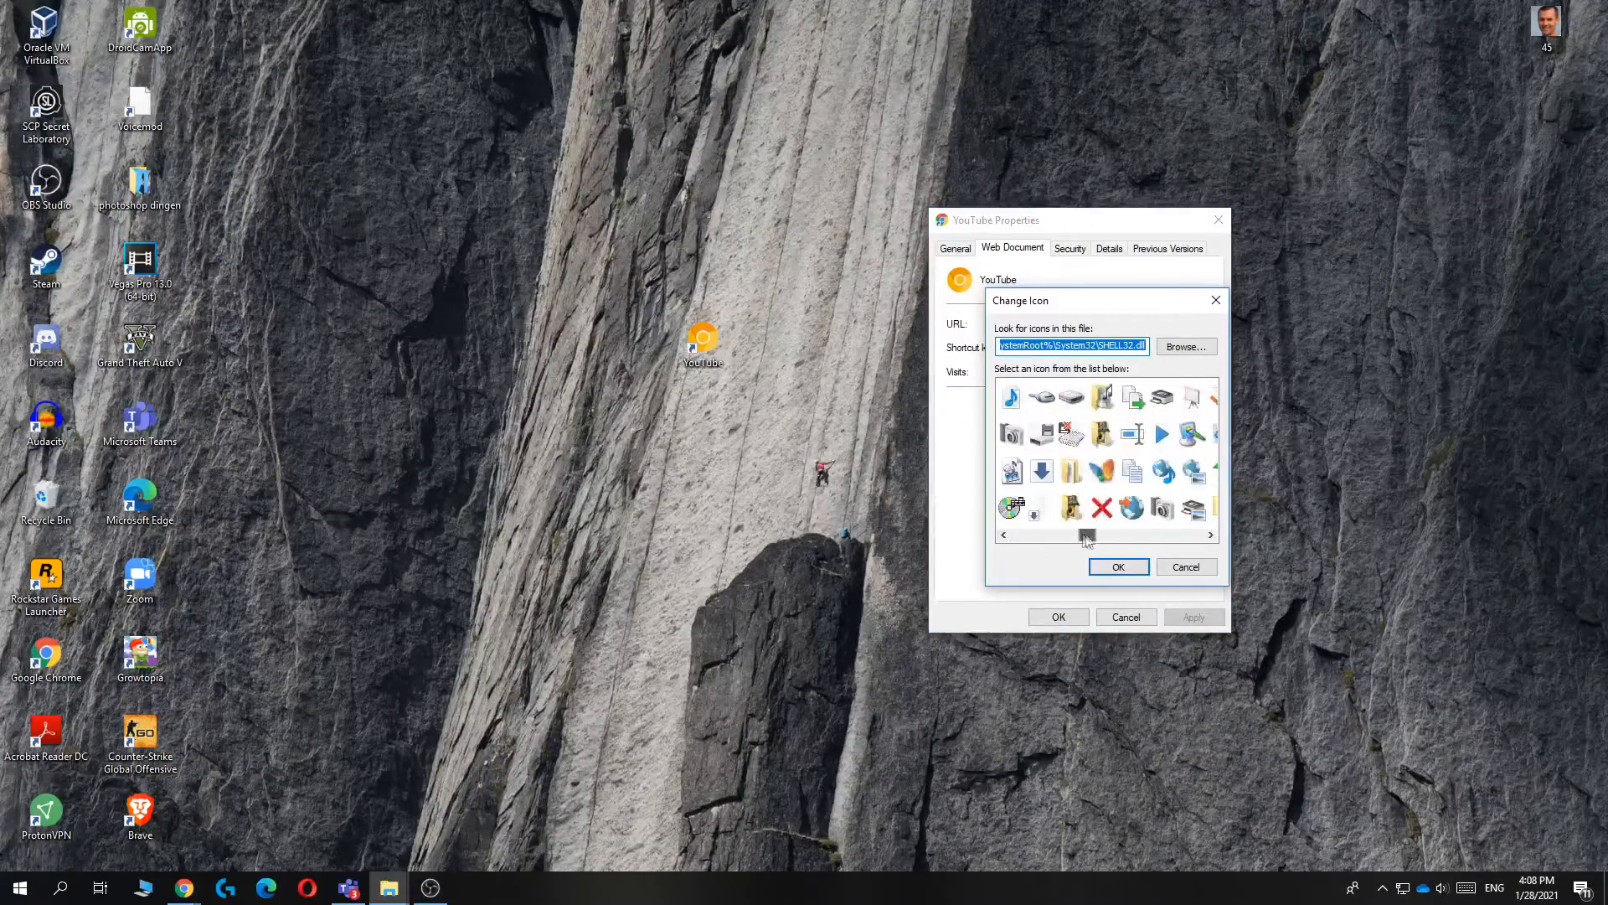
scroll("right", 3)
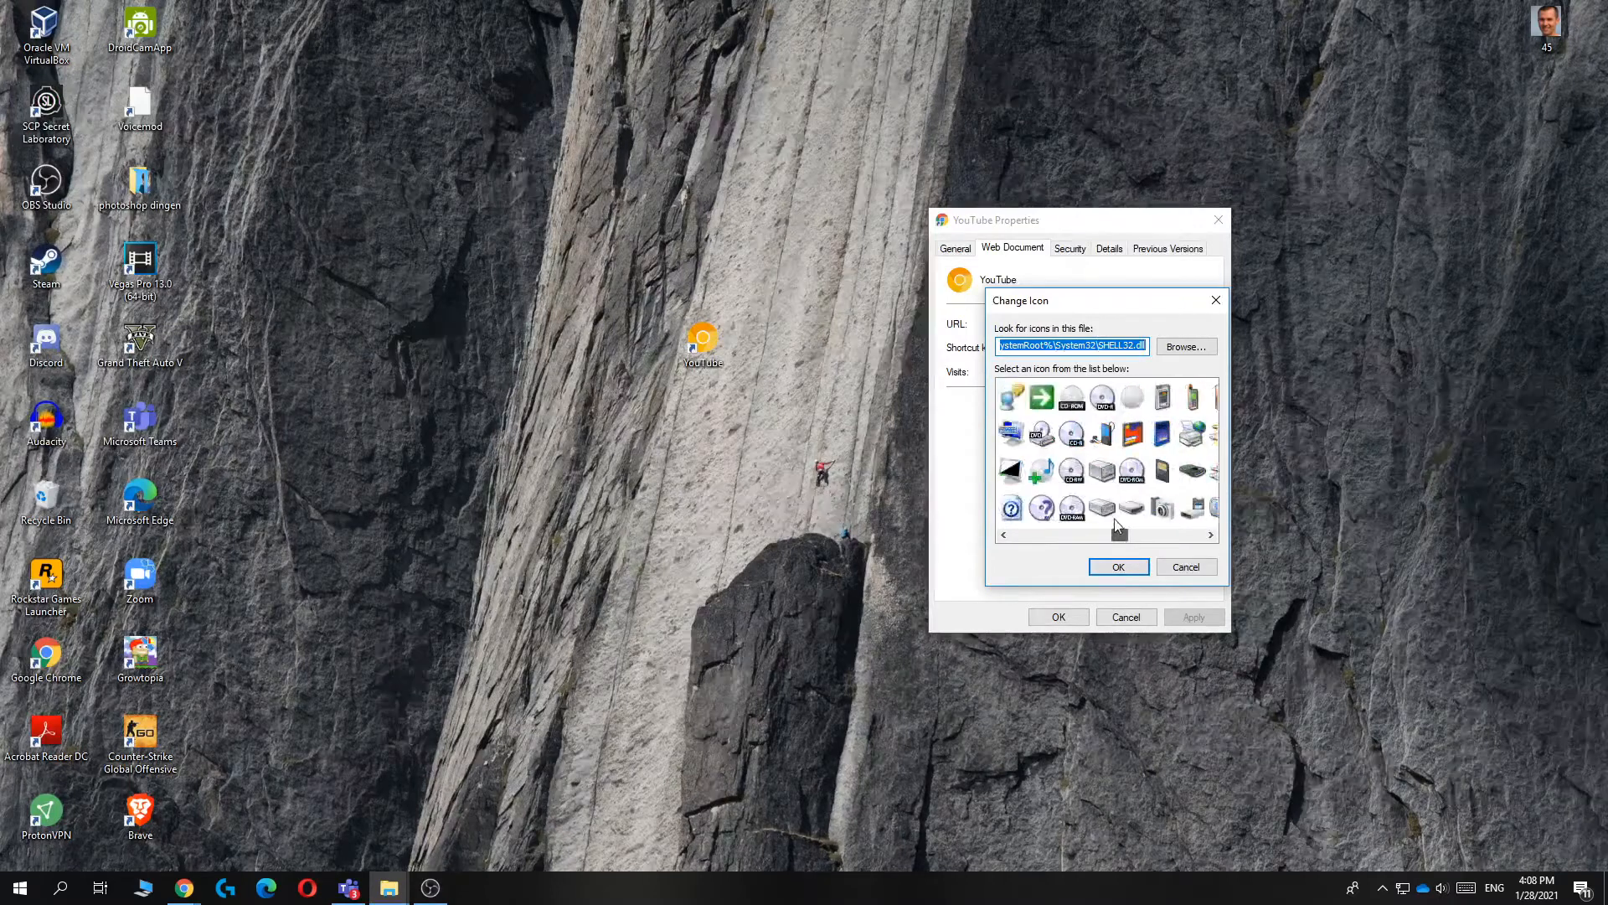